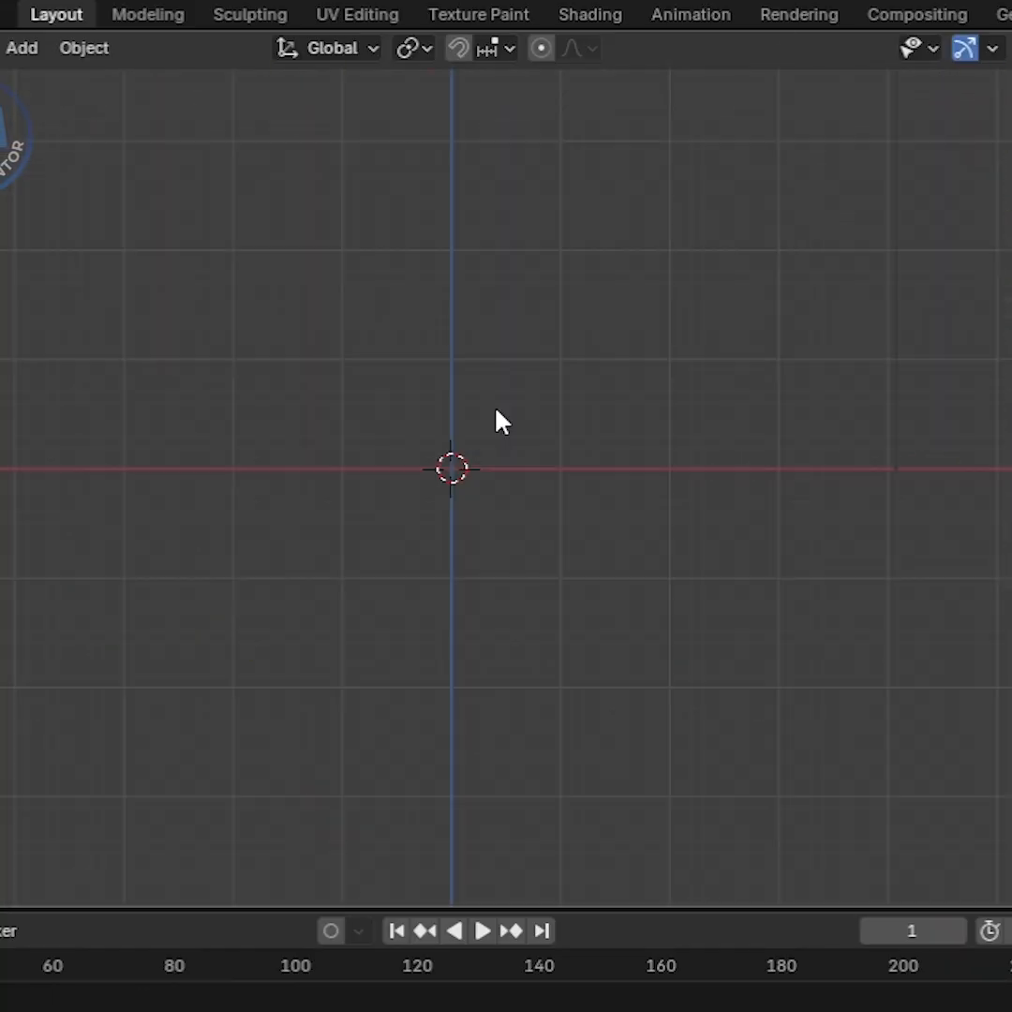
# Add an ico sphere mesh and expand its creation settings panel
pyautogui.click(21, 47)
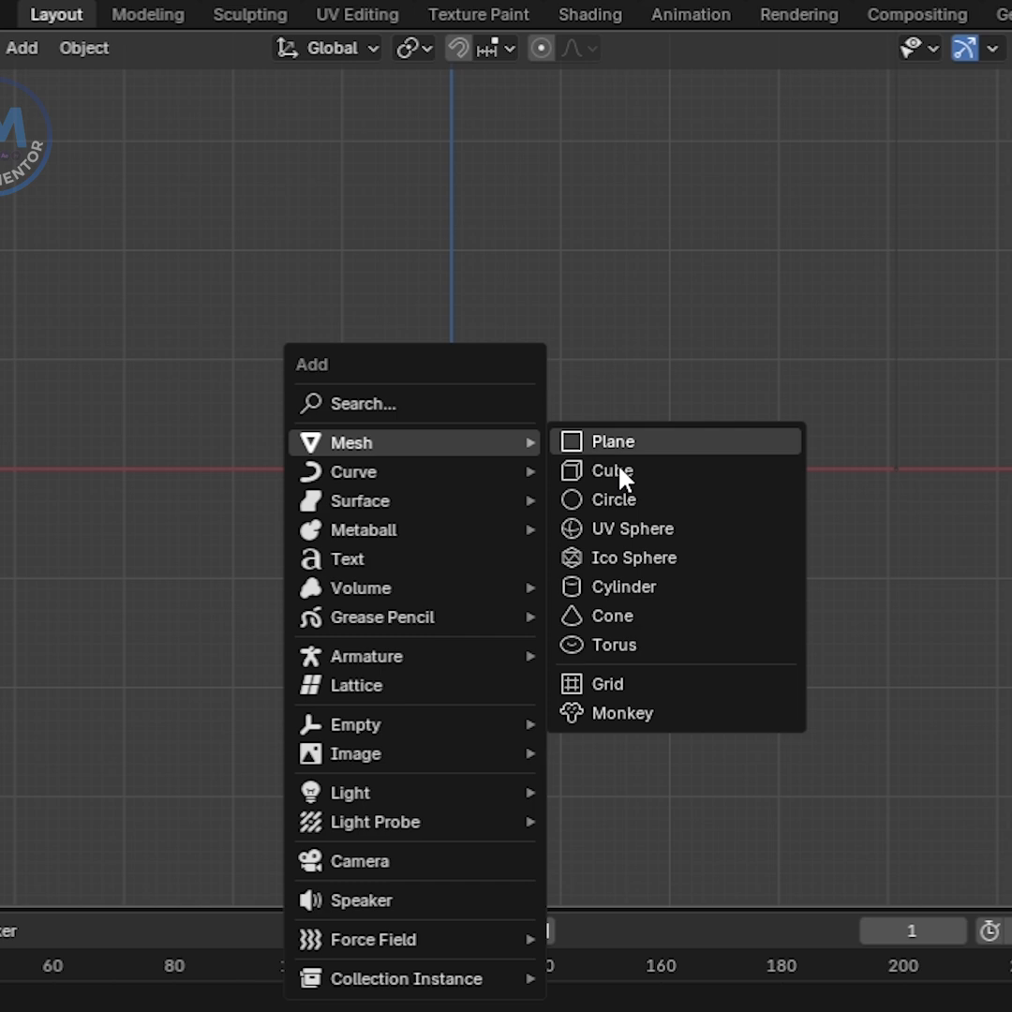
pyautogui.click(633, 556)
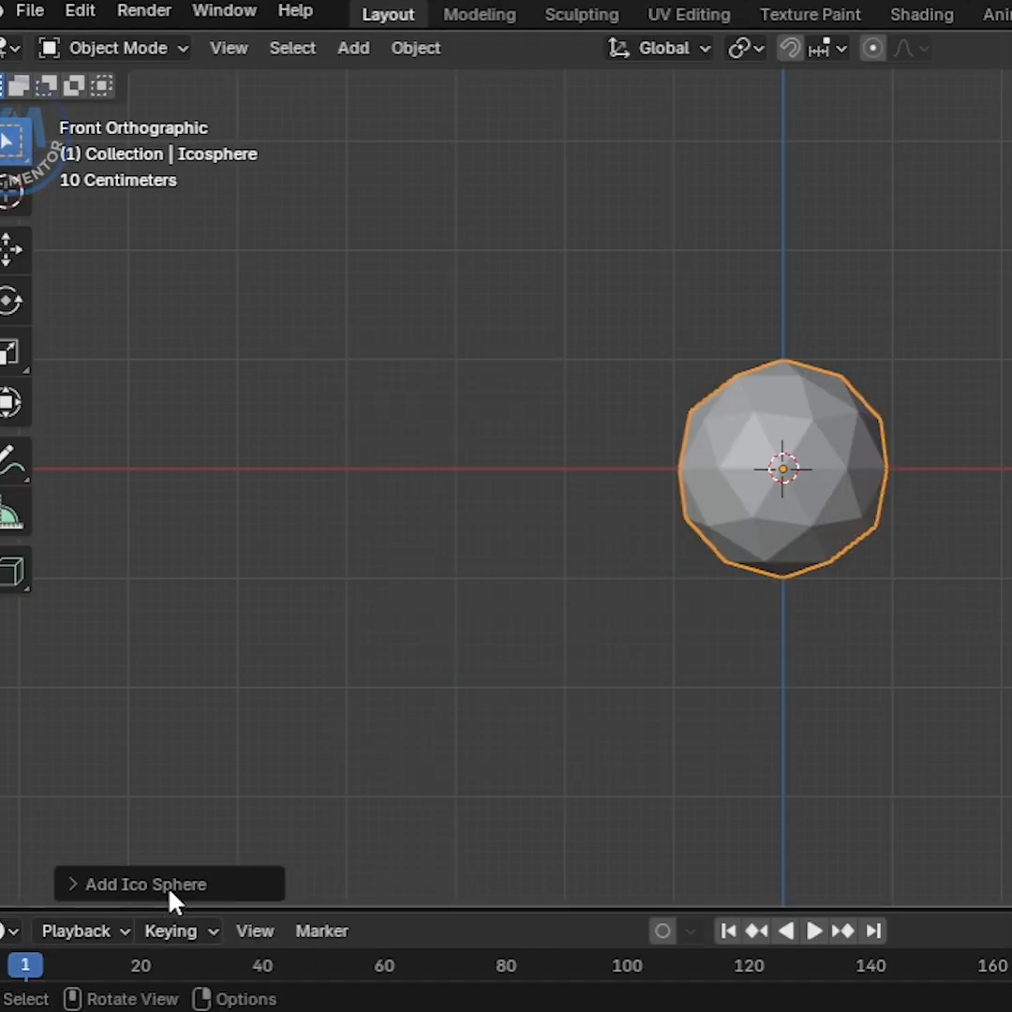
pyautogui.click(142, 883)
pyautogui.write('be')
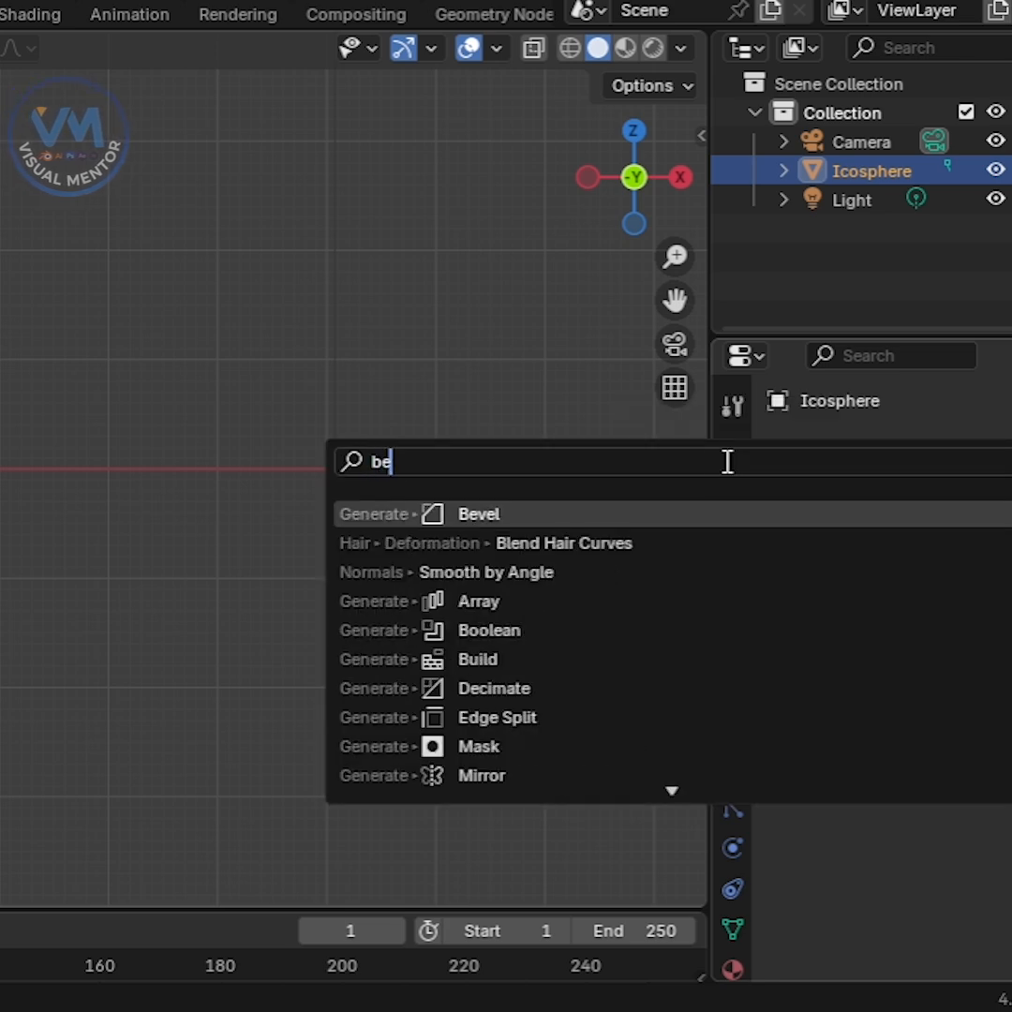
# Bevel the ico sphere's vertices with amount 0.3 and apply the modifier
pyautogui.click(478, 513)
pyautogui.write('.3')
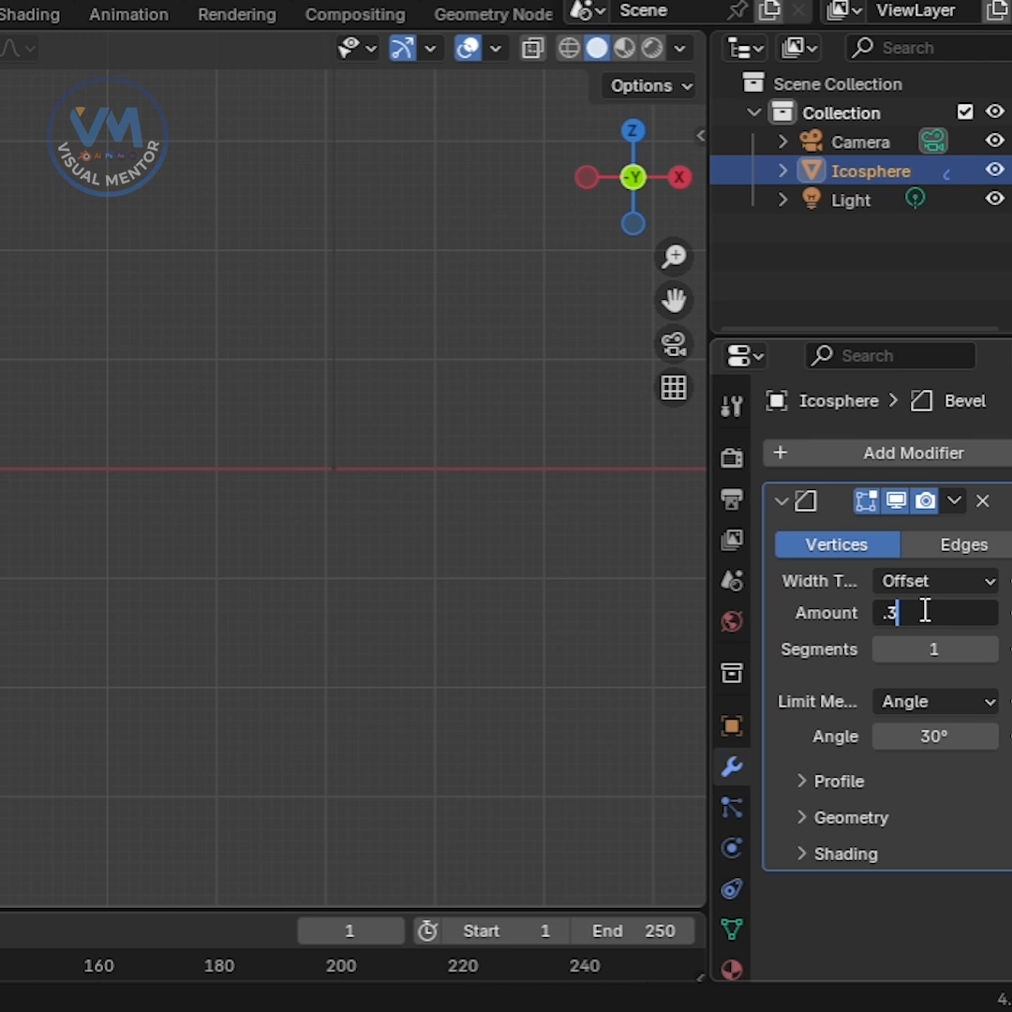
pyautogui.click(954, 501)
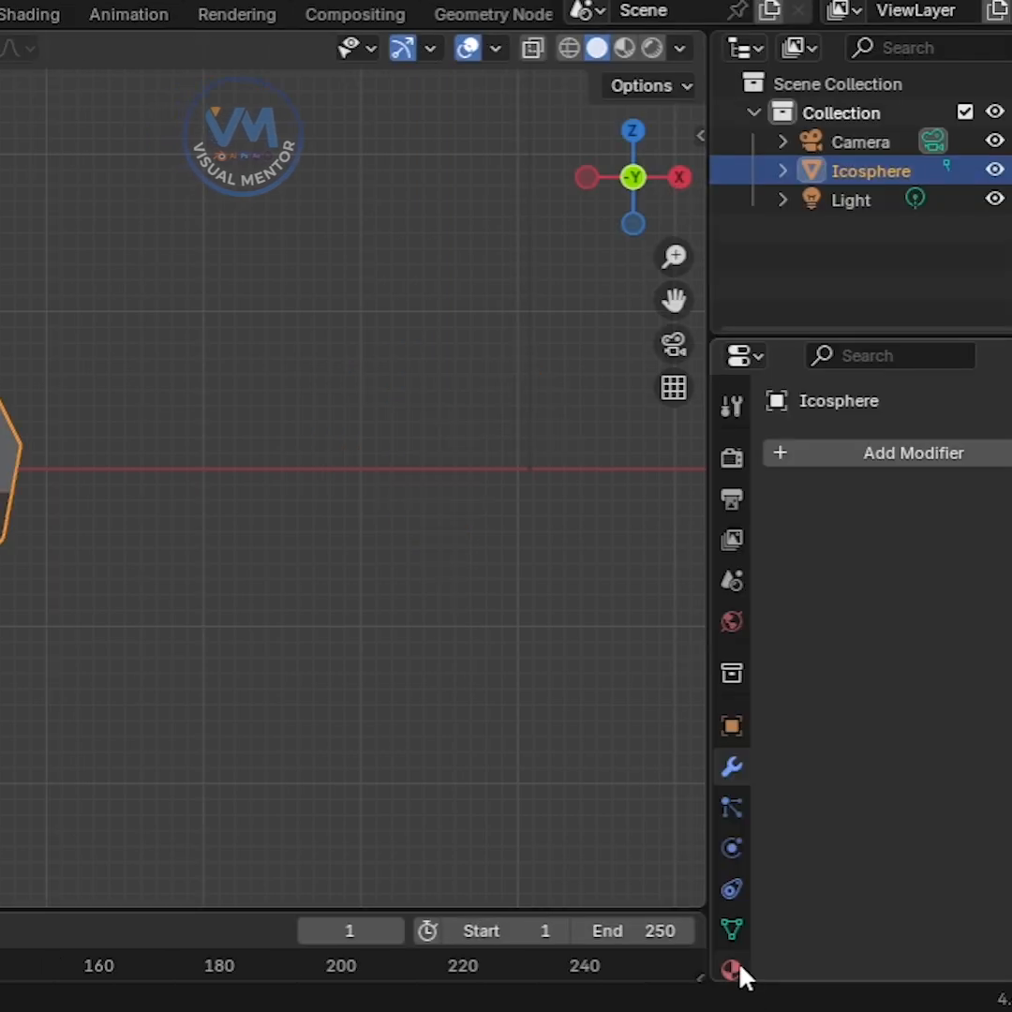
# Add a second material slot and set its base colour to black
pyautogui.click(731, 969)
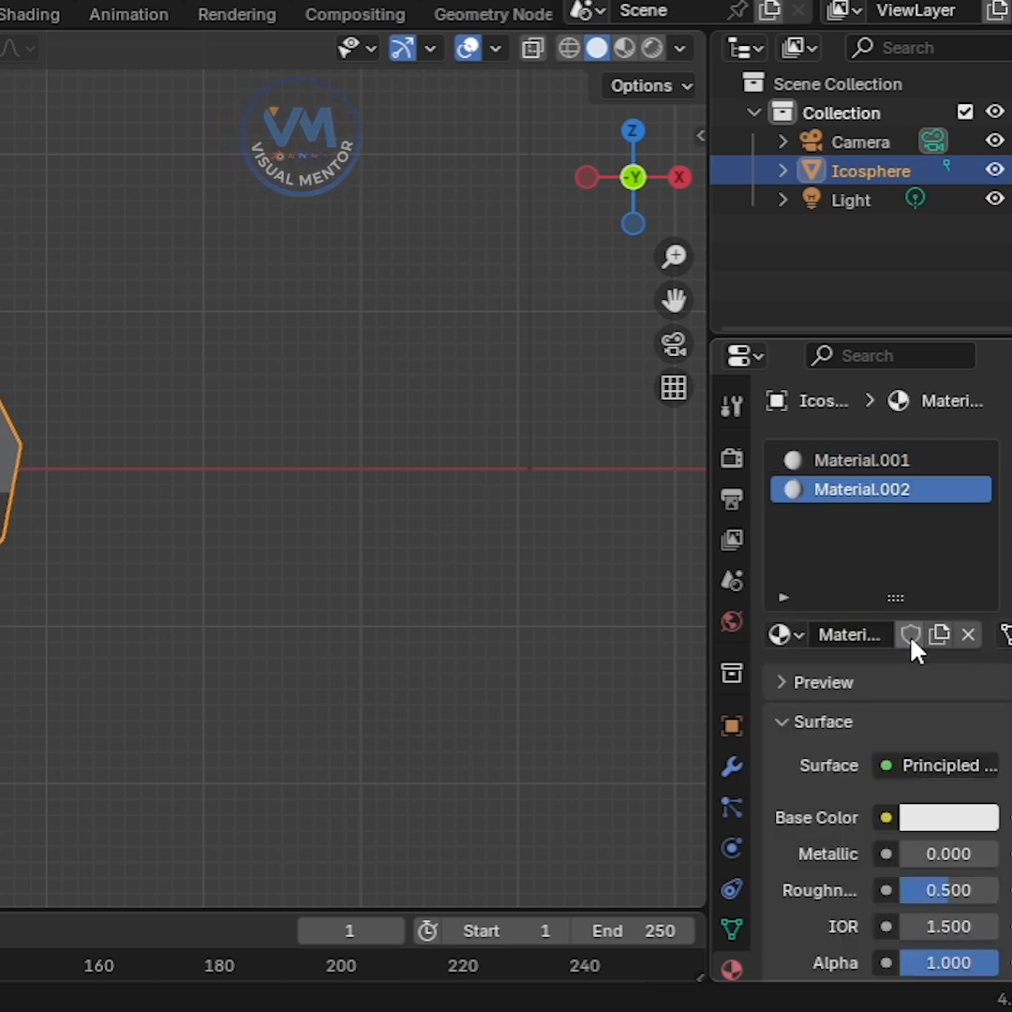
pyautogui.click(948, 816)
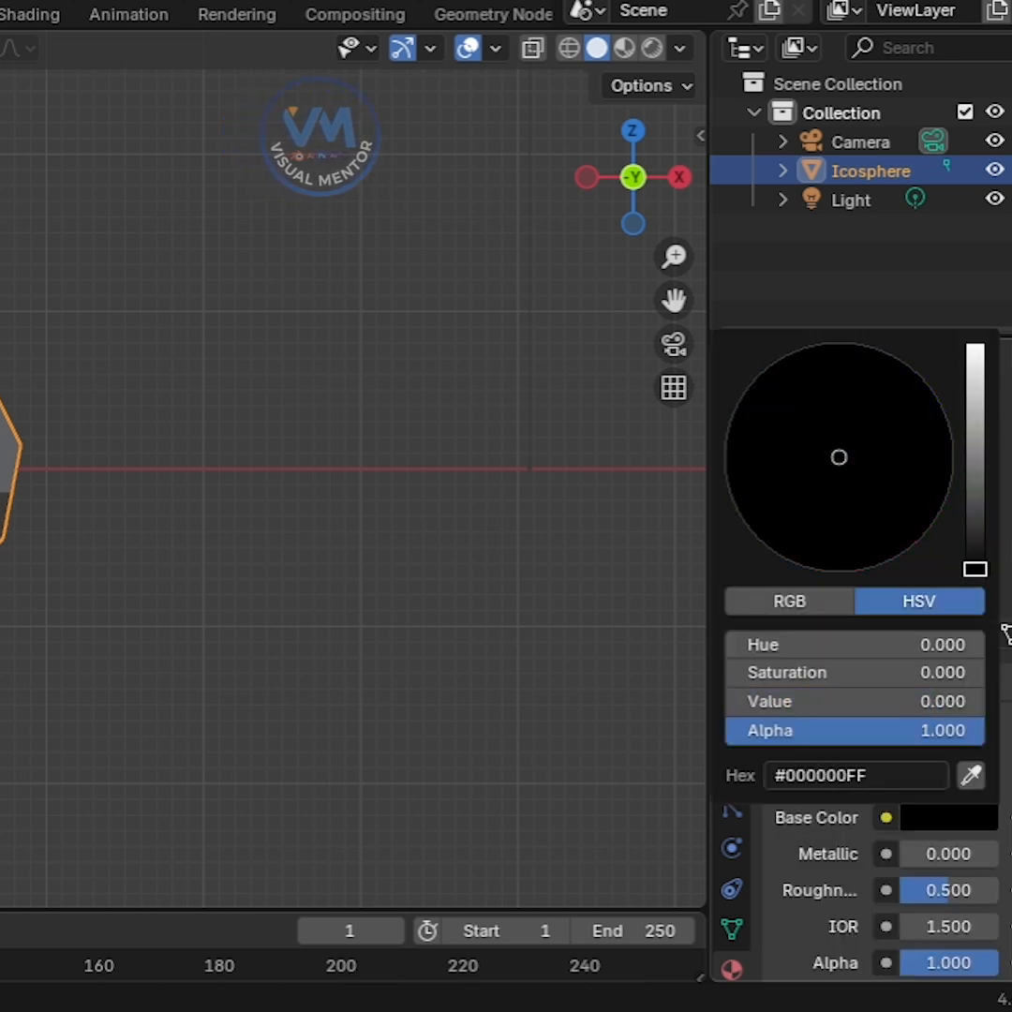
pyautogui.click(55, 14)
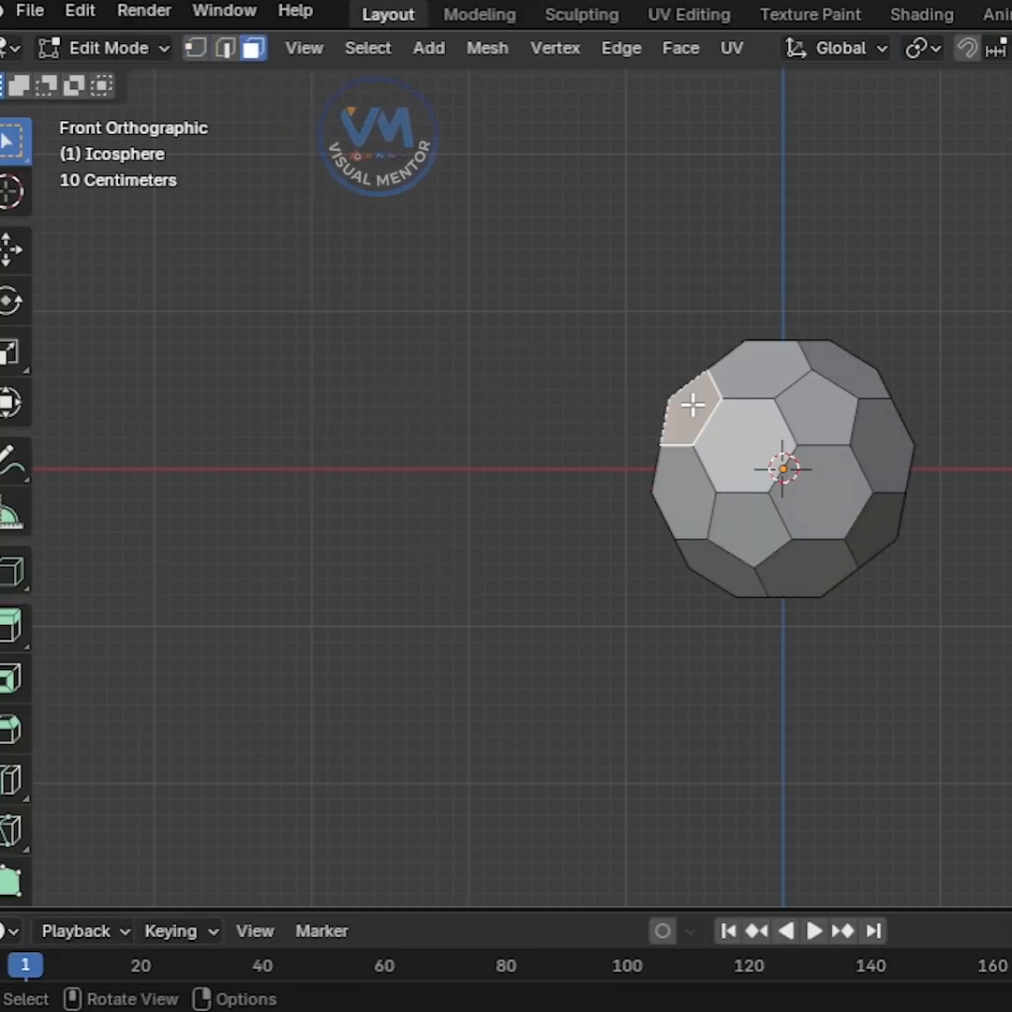
# Select all pentagon faces via Select Similar by polygon sides and assign the black material
pyautogui.click(367, 48)
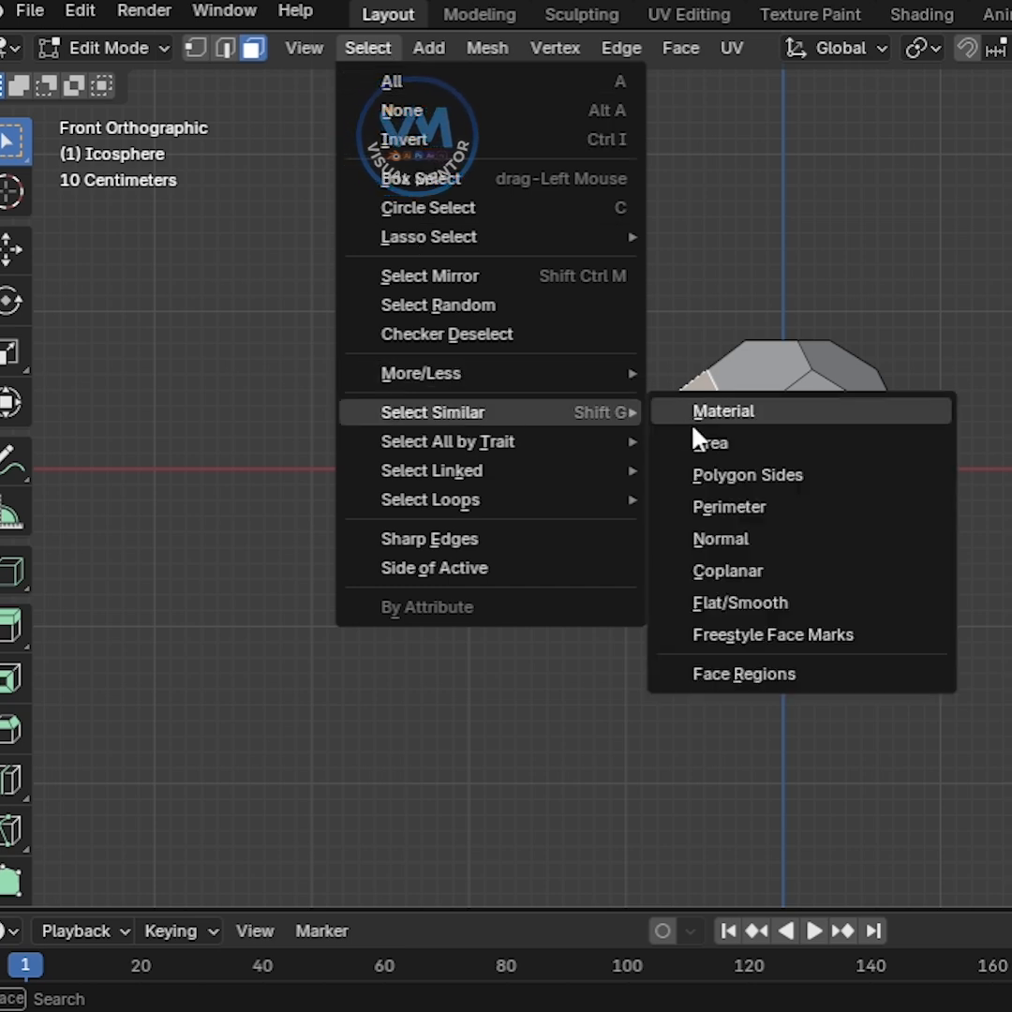
pyautogui.click(723, 410)
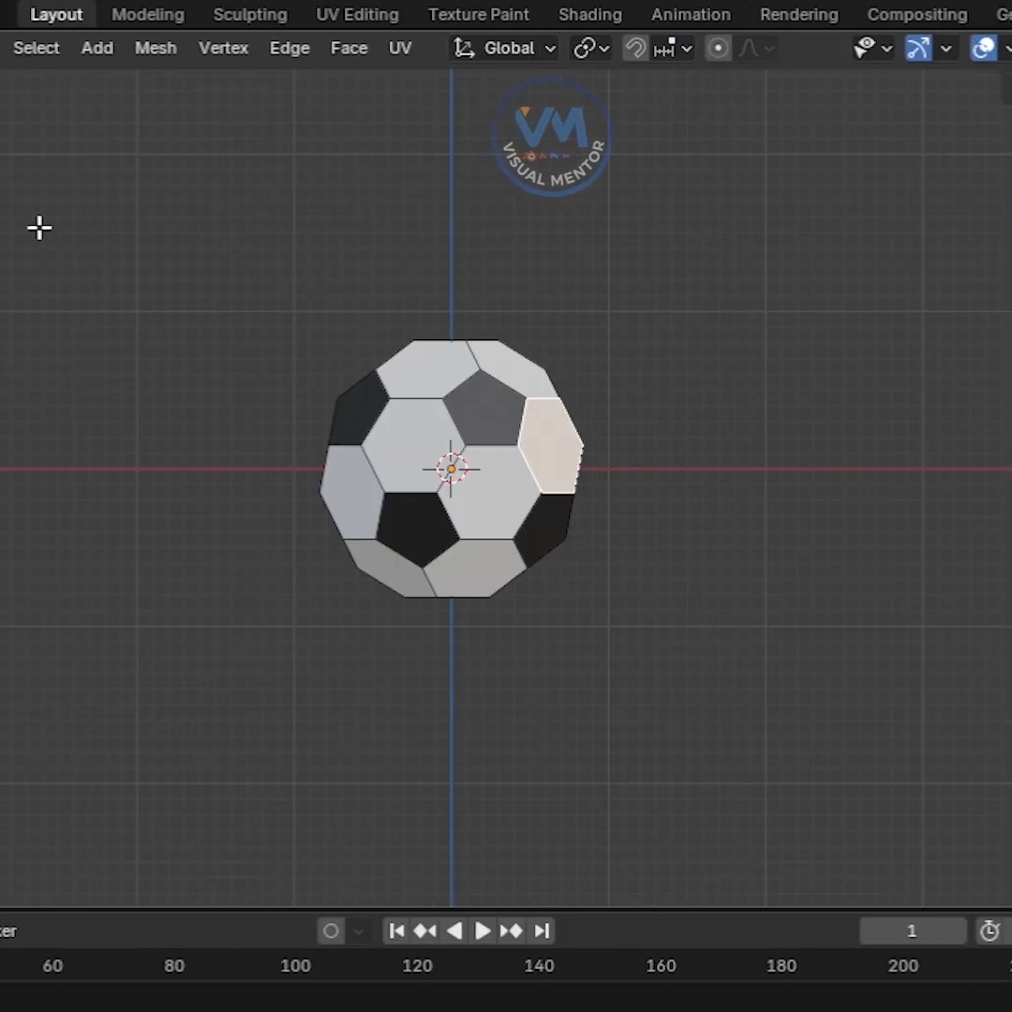
# Select all faces of the ball from the Select menu
pyautogui.click(36, 48)
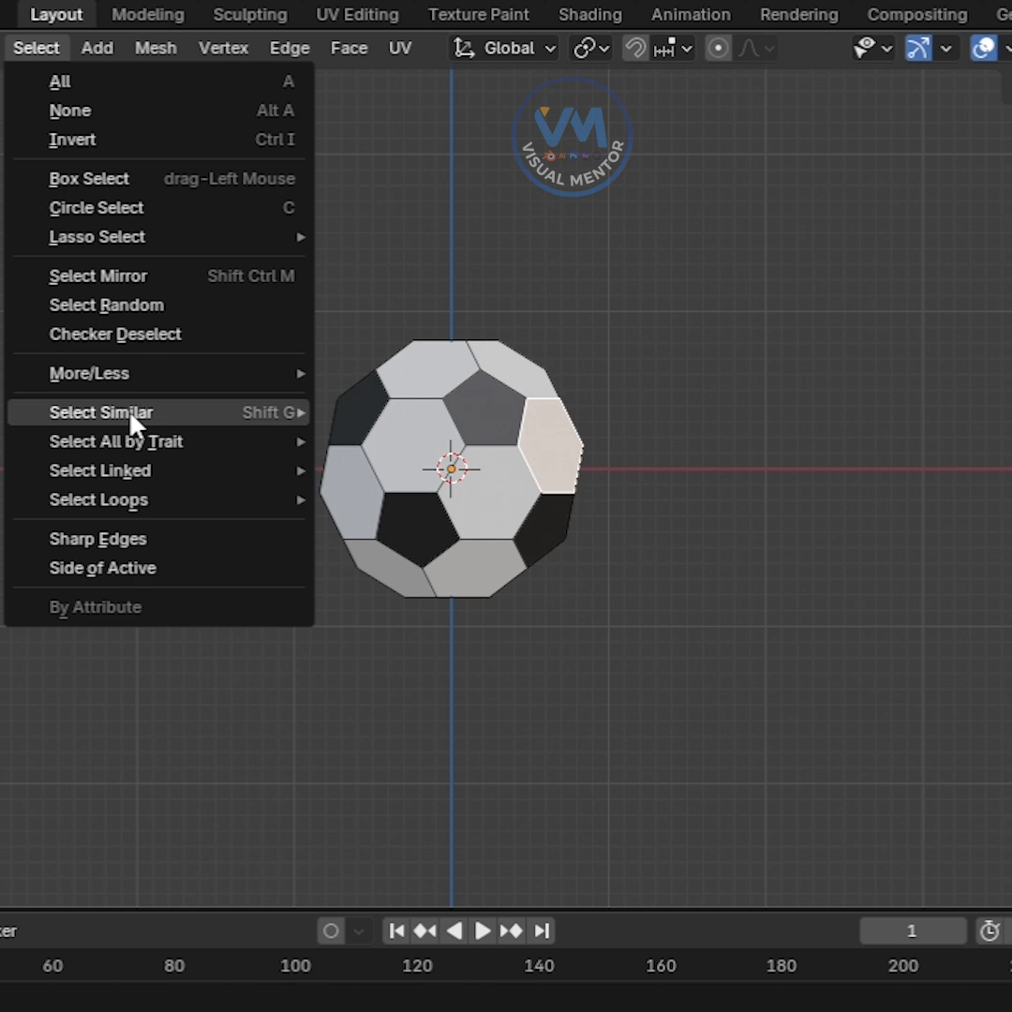
pyautogui.click(60, 80)
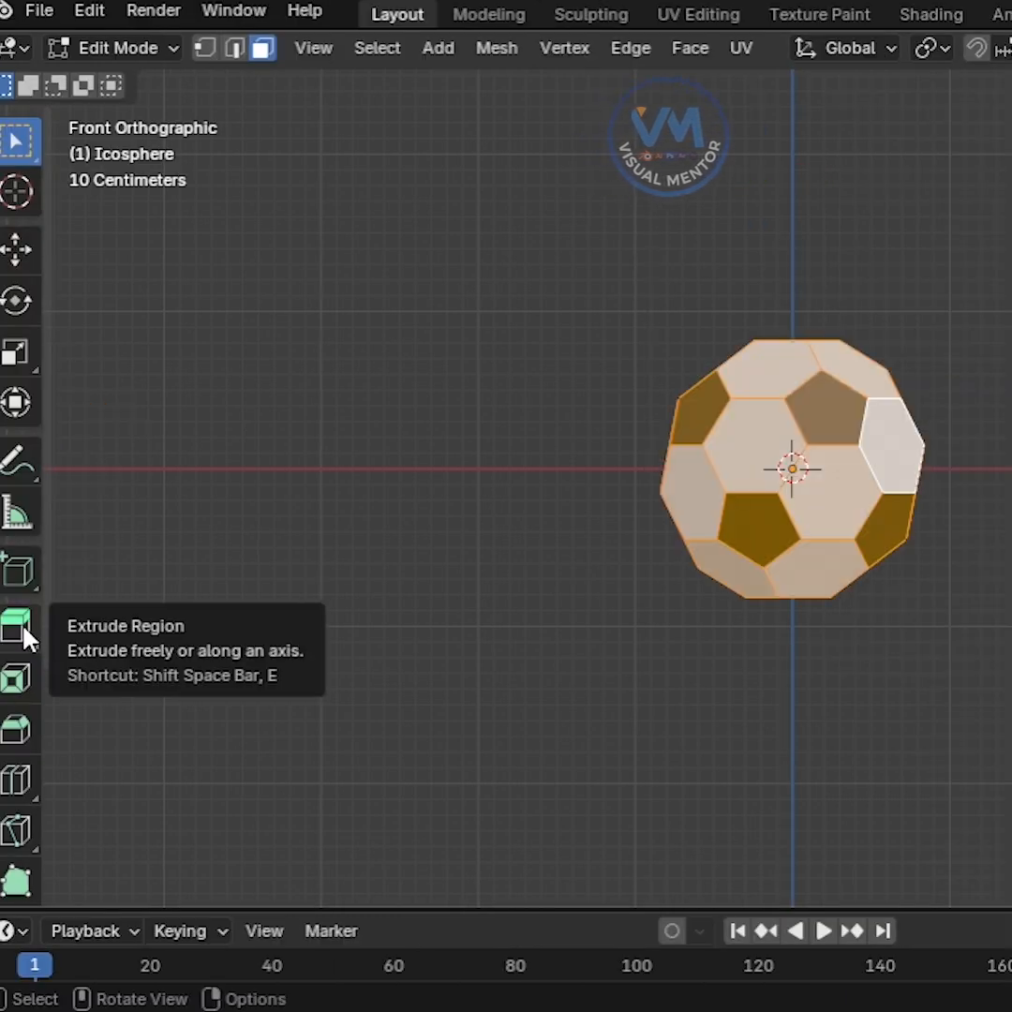
# Extrude the faces individually and shrink them inward to form seamed panels
pyautogui.click(16, 620)
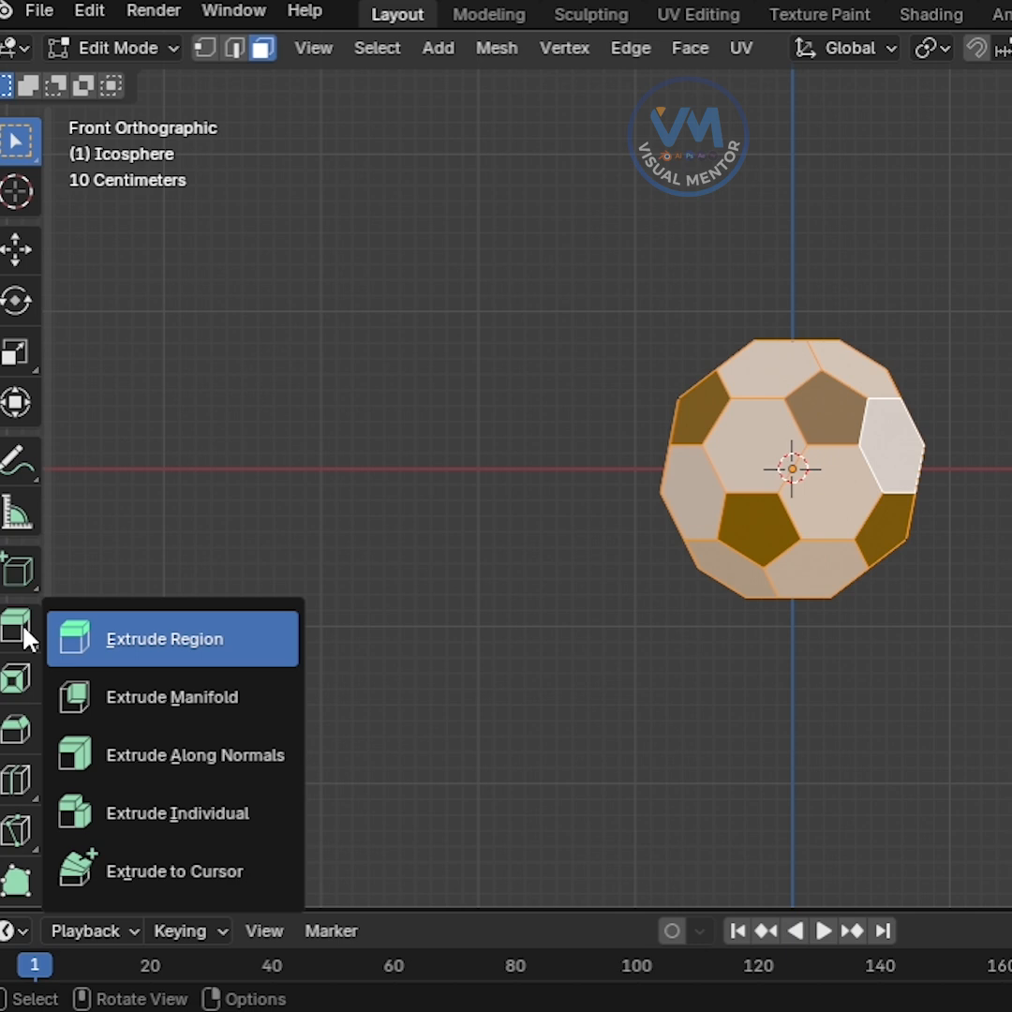
pyautogui.moveTo(171, 656)
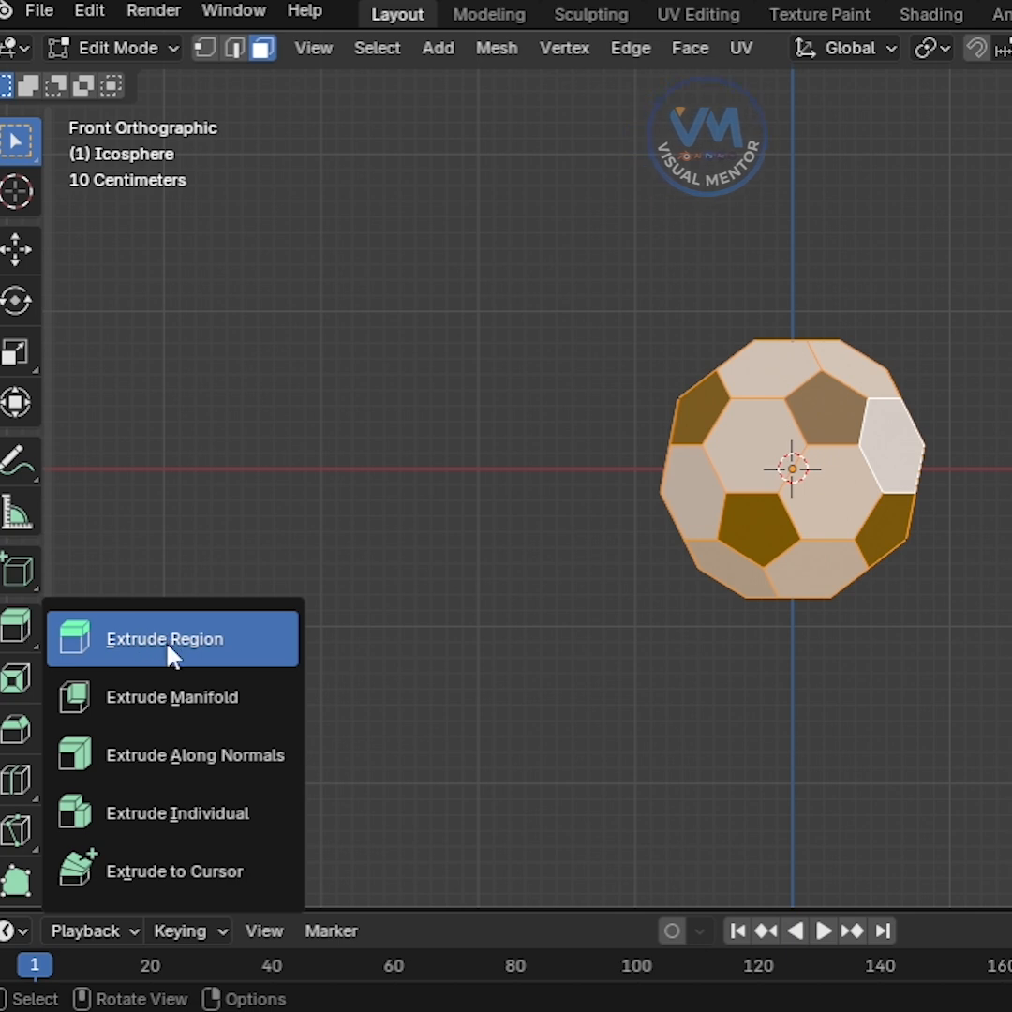
pyautogui.click(161, 638)
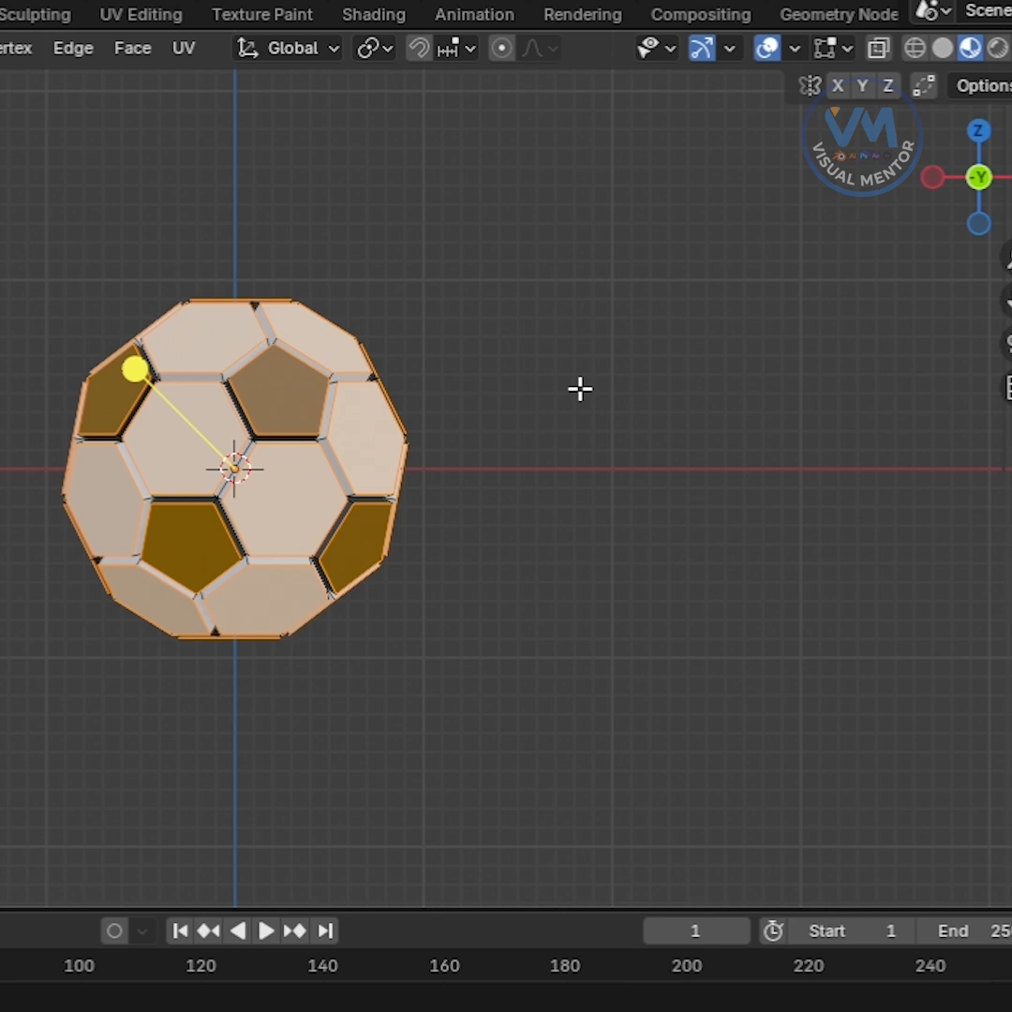
pyautogui.press('n')
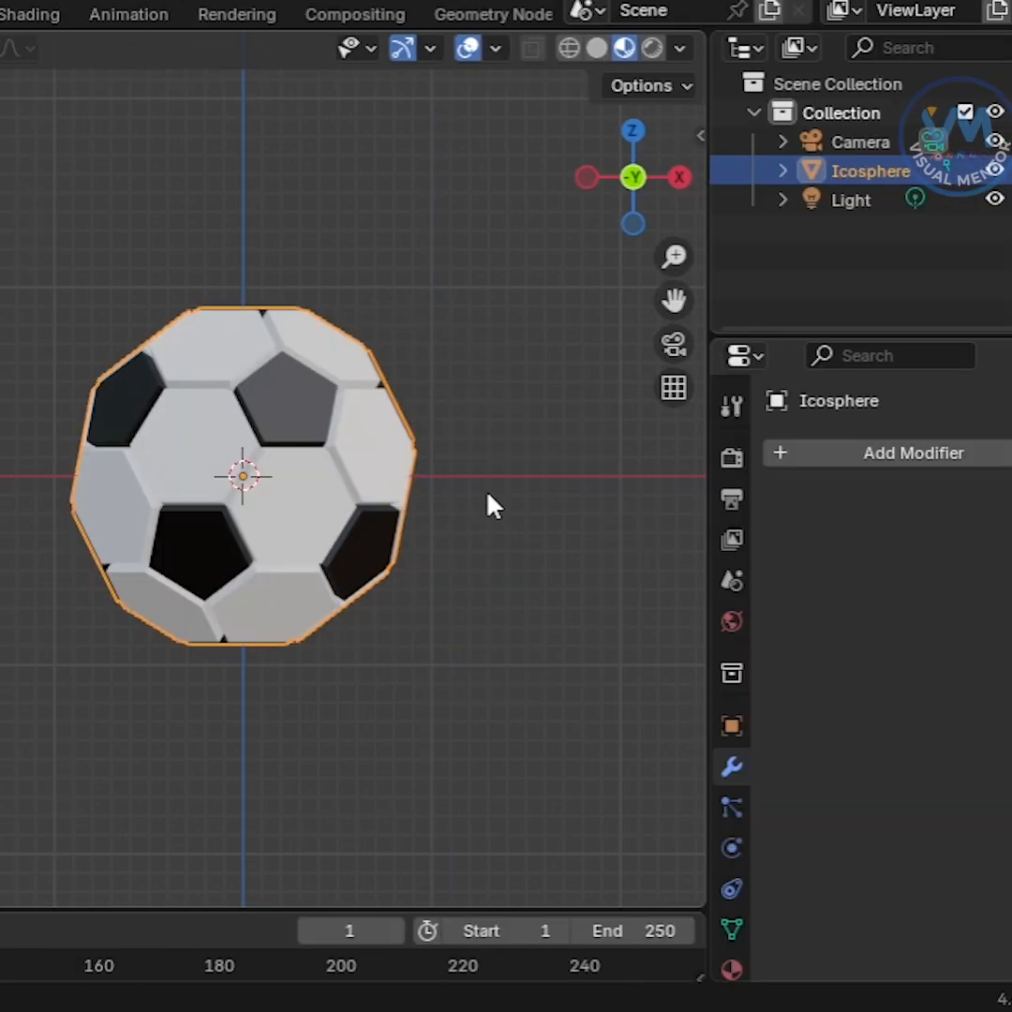
# Add a Simple Subdivision Surface modifier with viewport levels 3
pyautogui.click(912, 452)
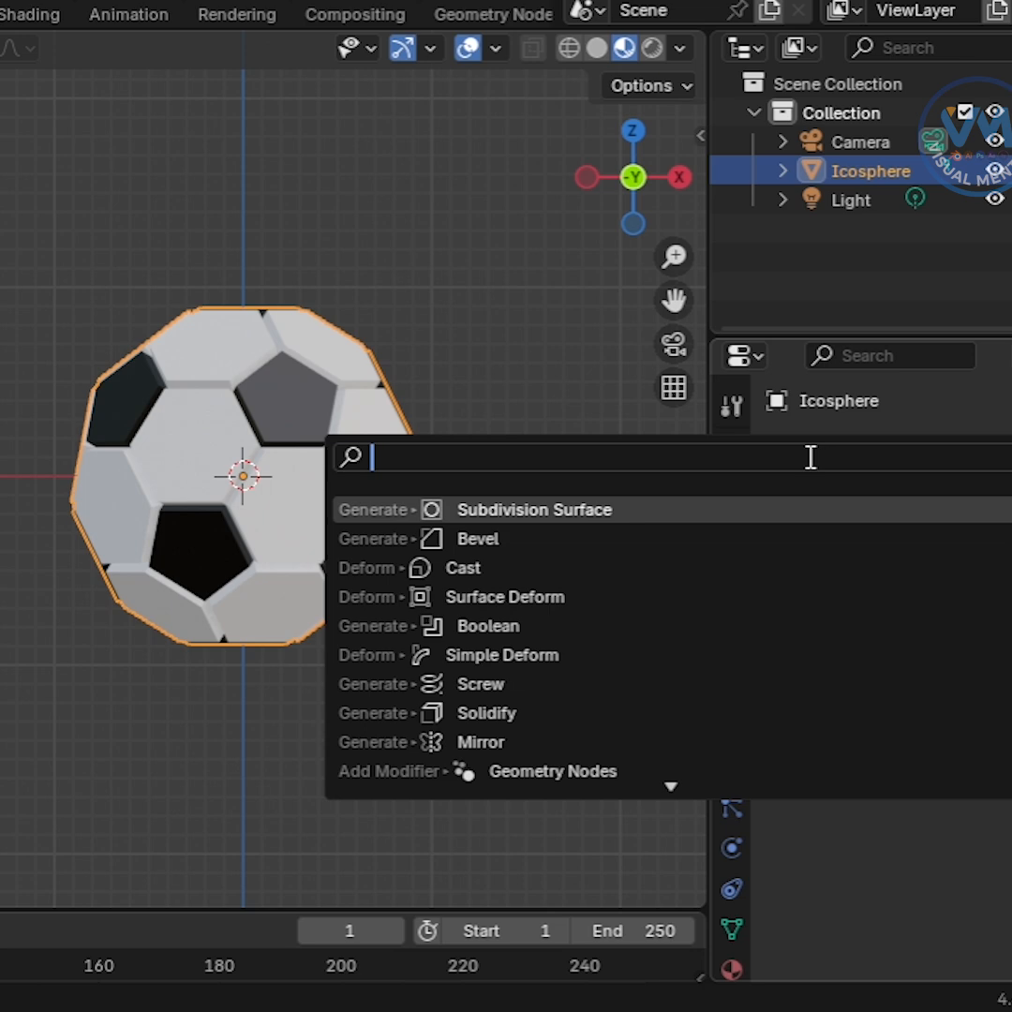
pyautogui.write('sub')
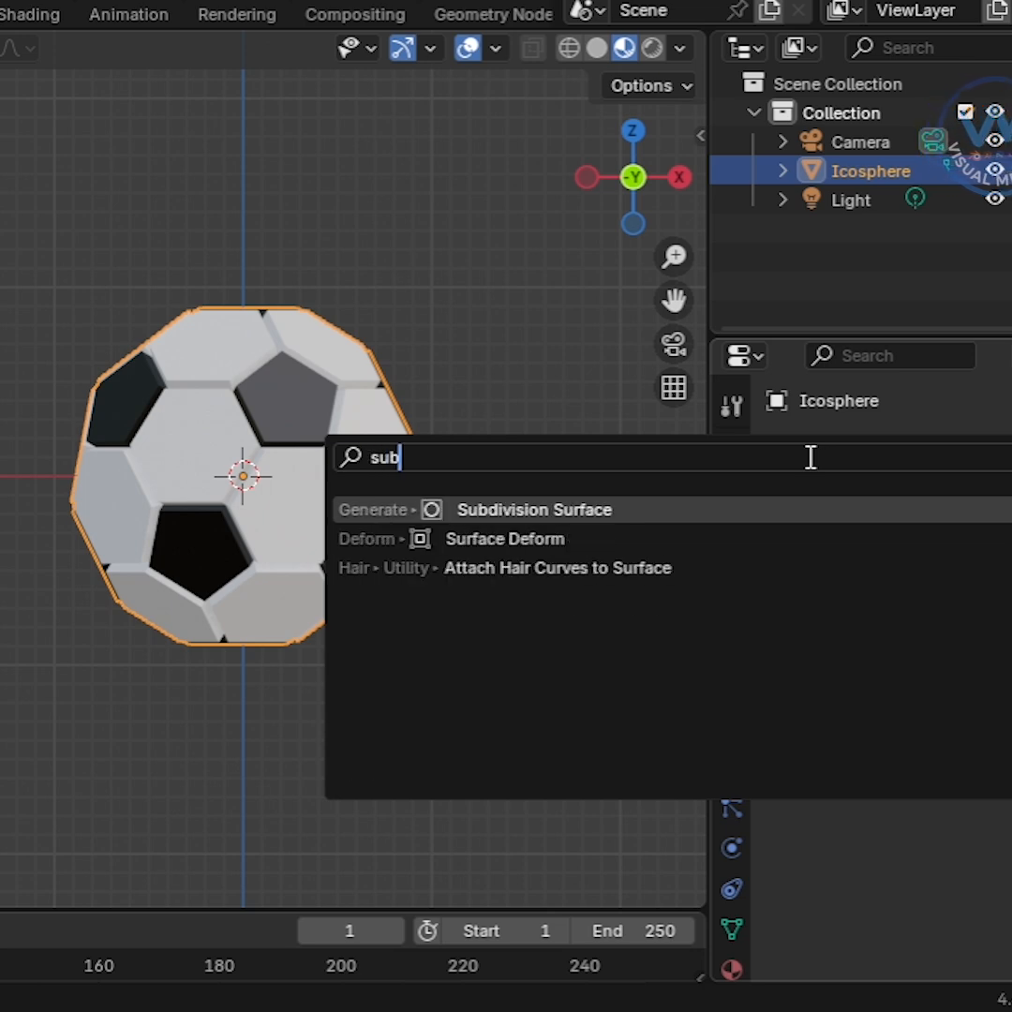
pyautogui.click(532, 509)
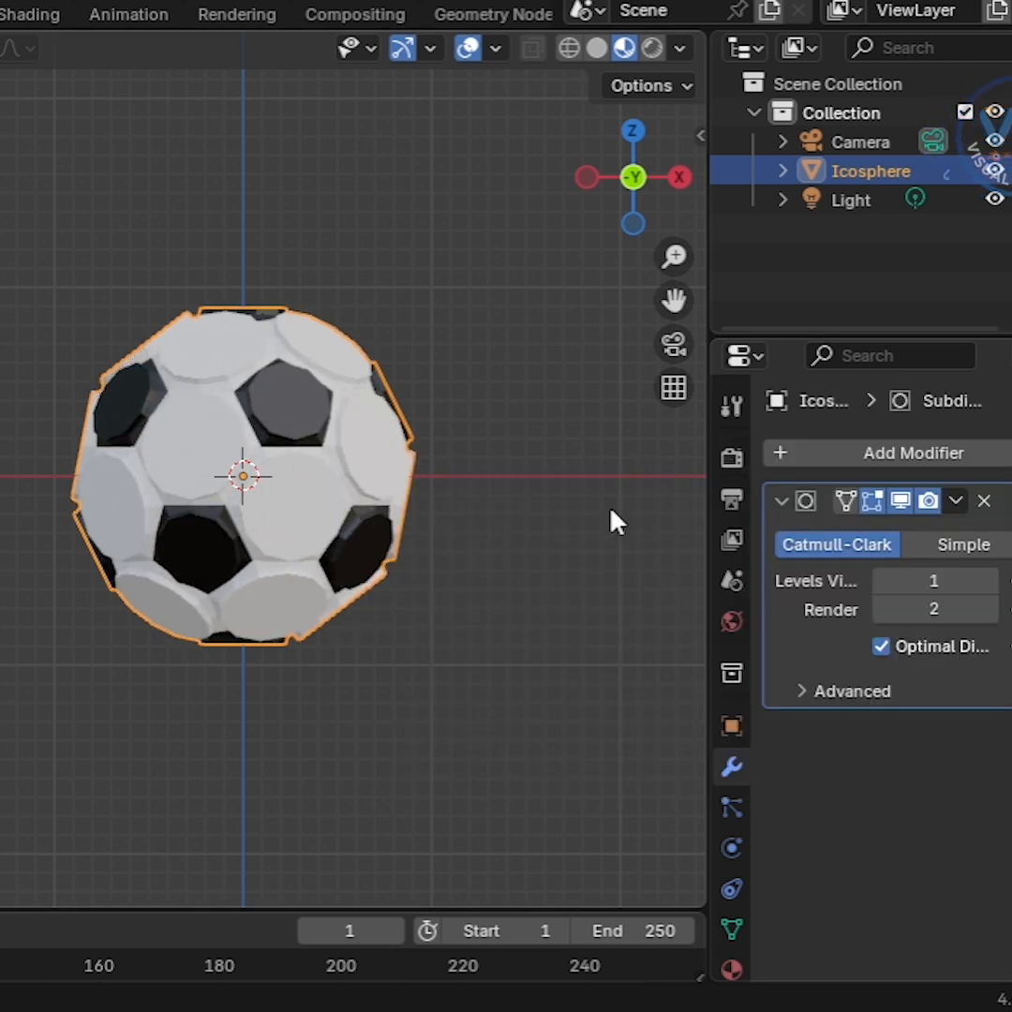
pyautogui.click(962, 544)
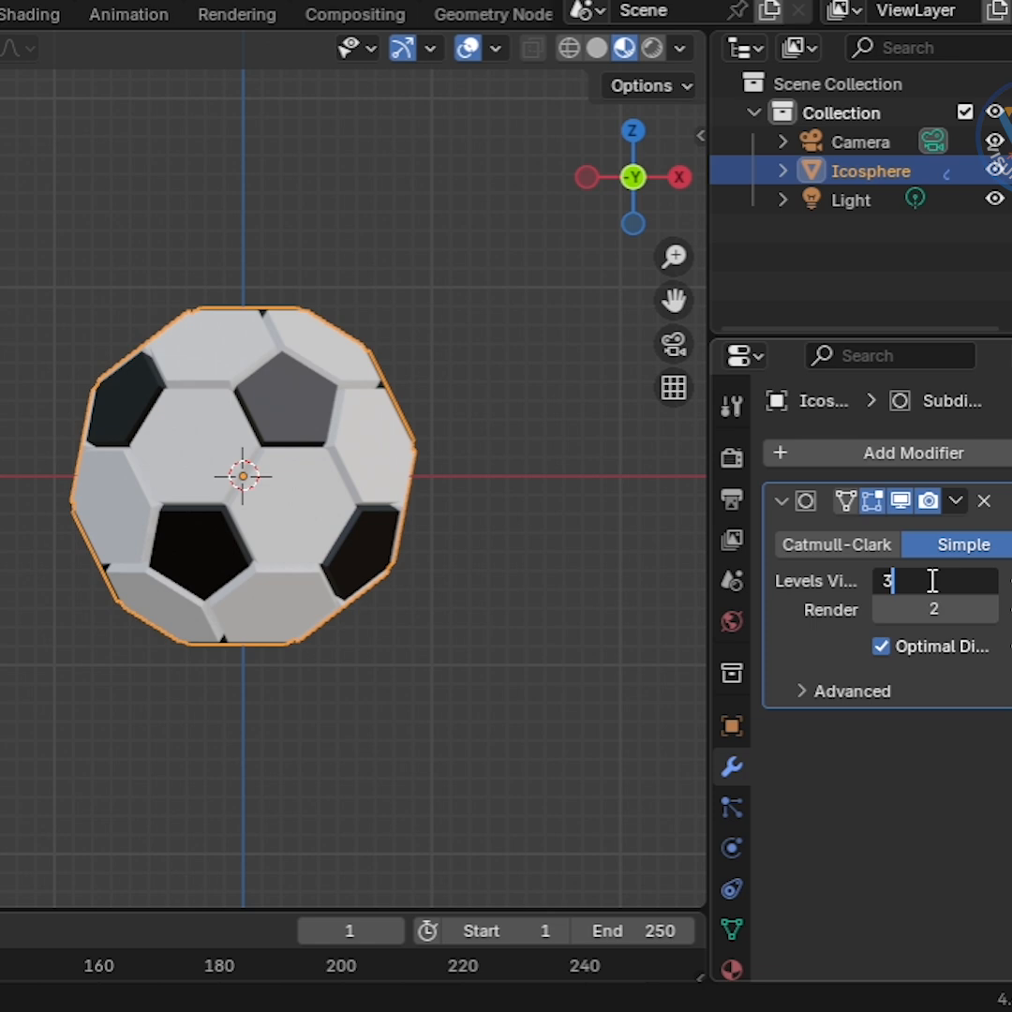
pyautogui.click(933, 609)
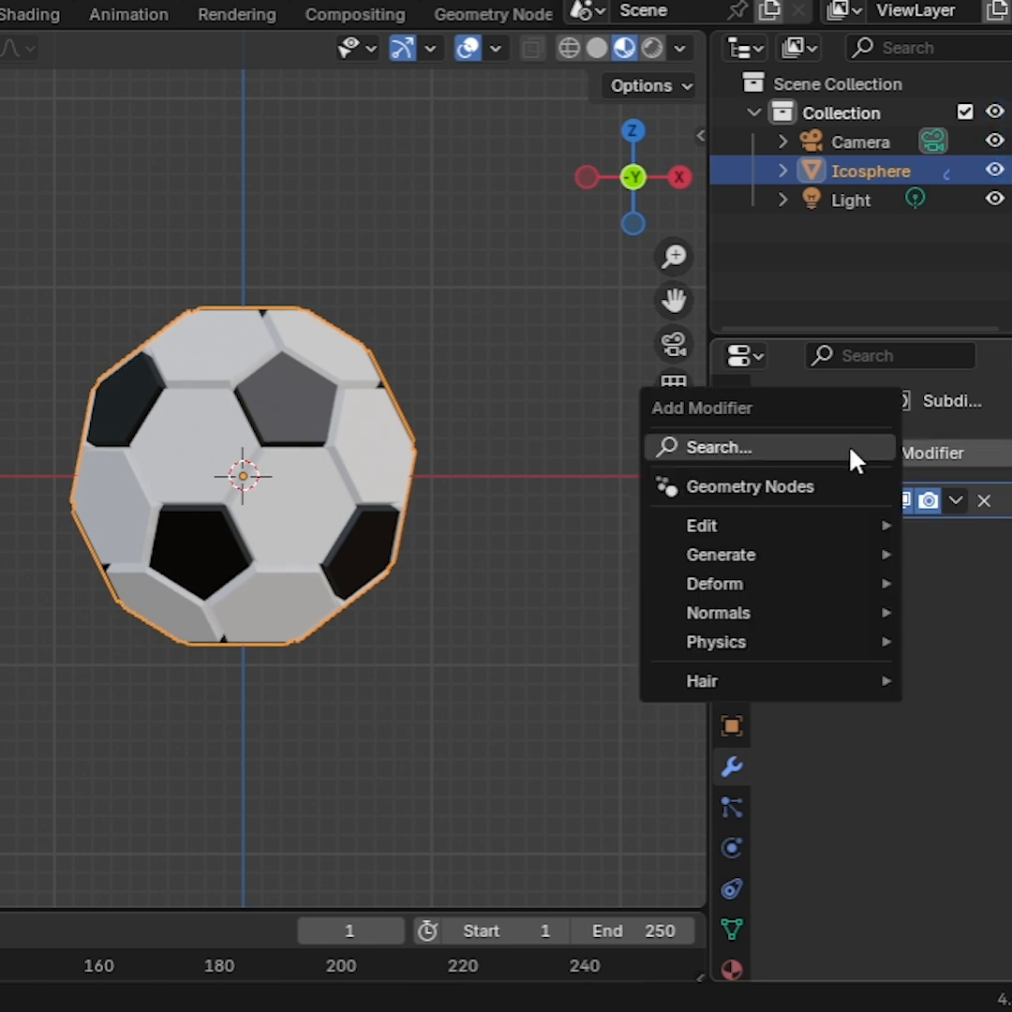
# Add a Cast modifier with Sphere shape and factor 0.90
pyautogui.write('cas')
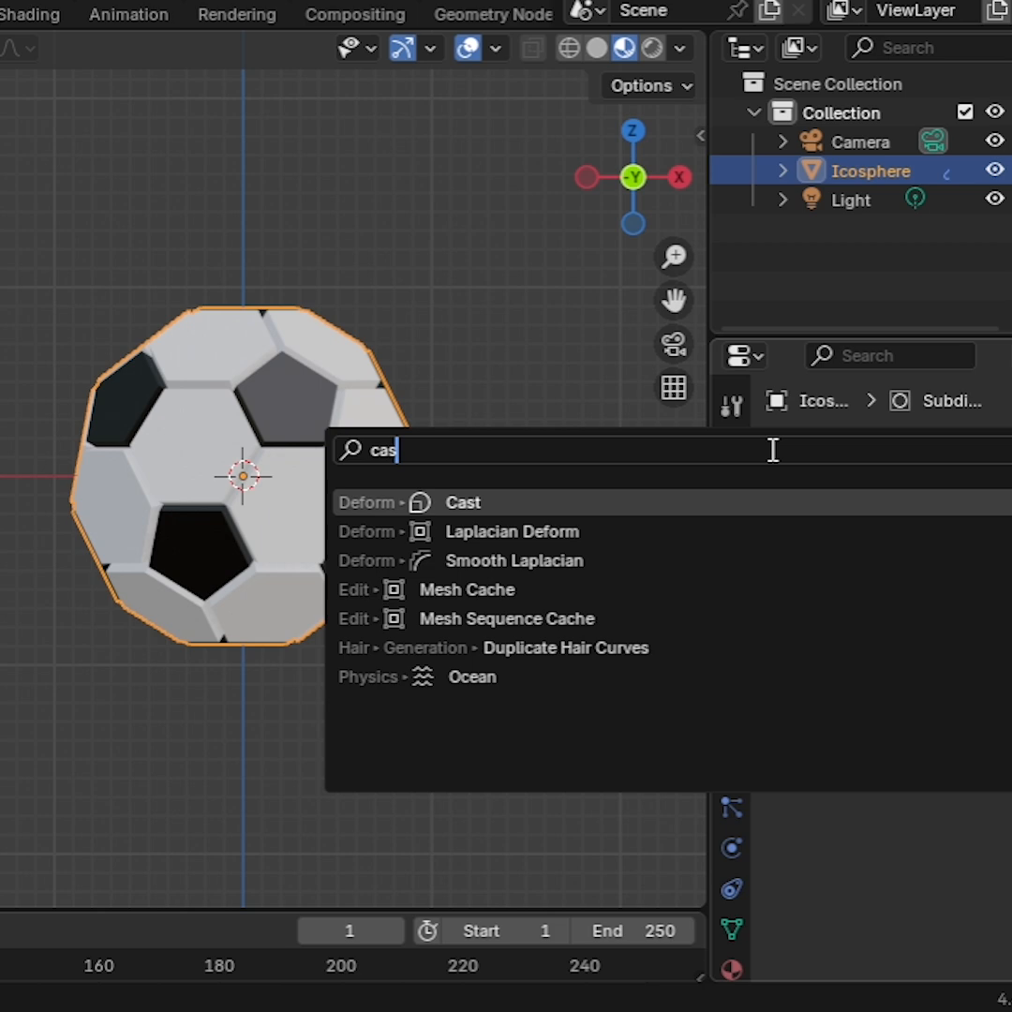
pyautogui.click(464, 502)
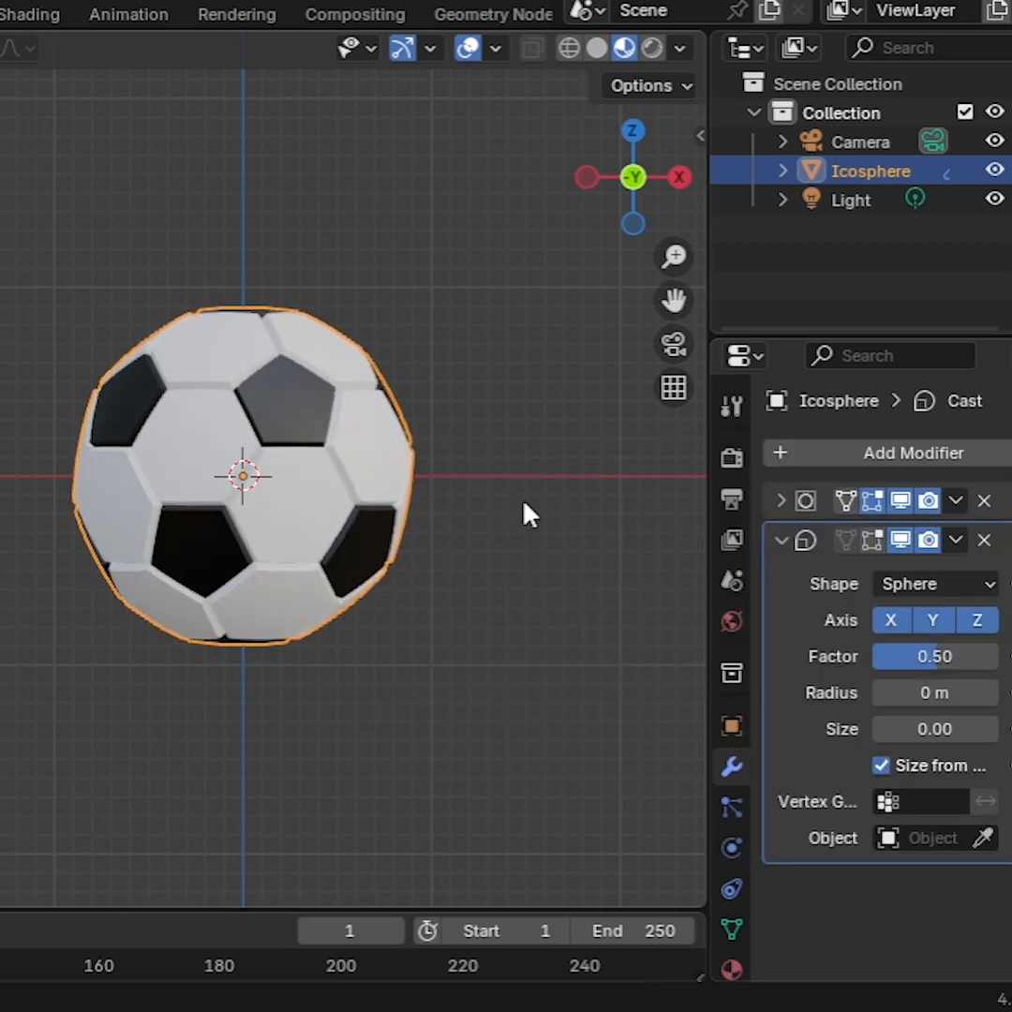
pyautogui.doubleClick(934, 656)
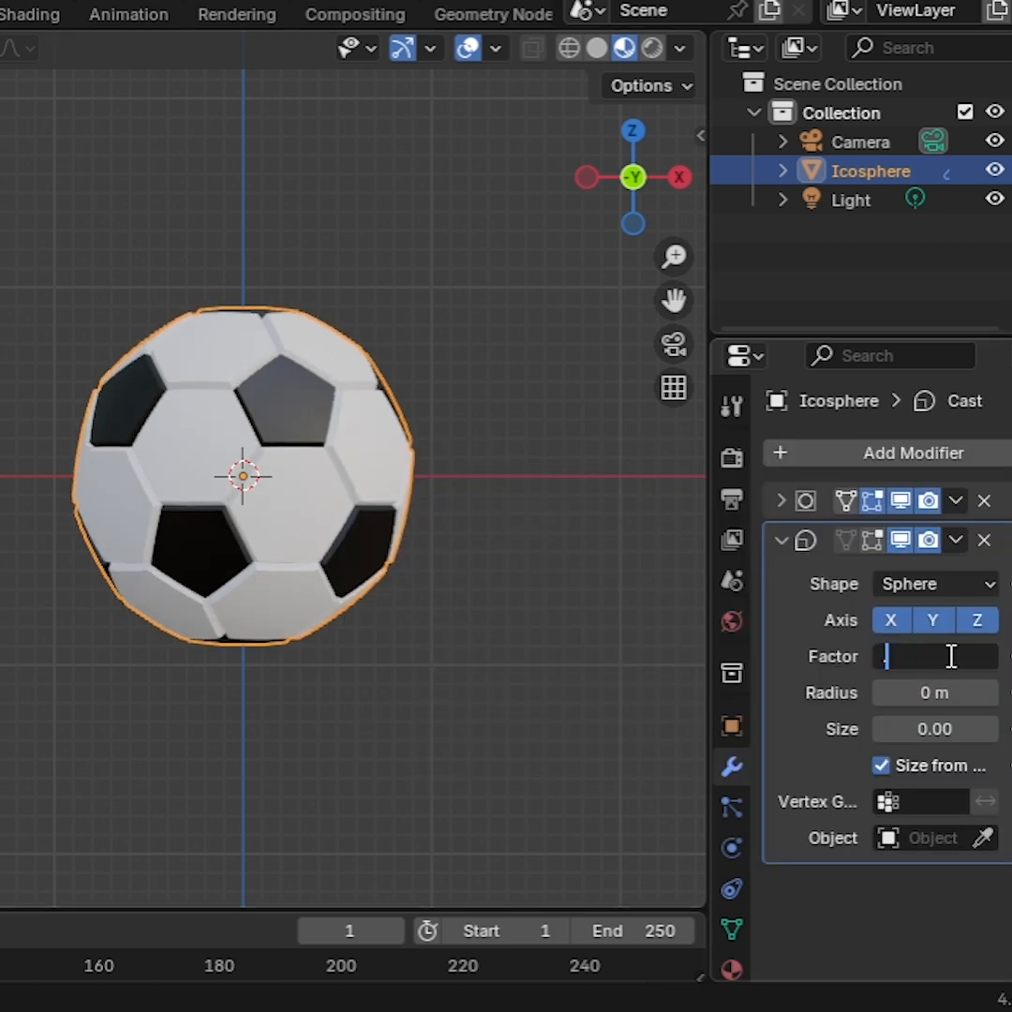
pyautogui.write('0.90')
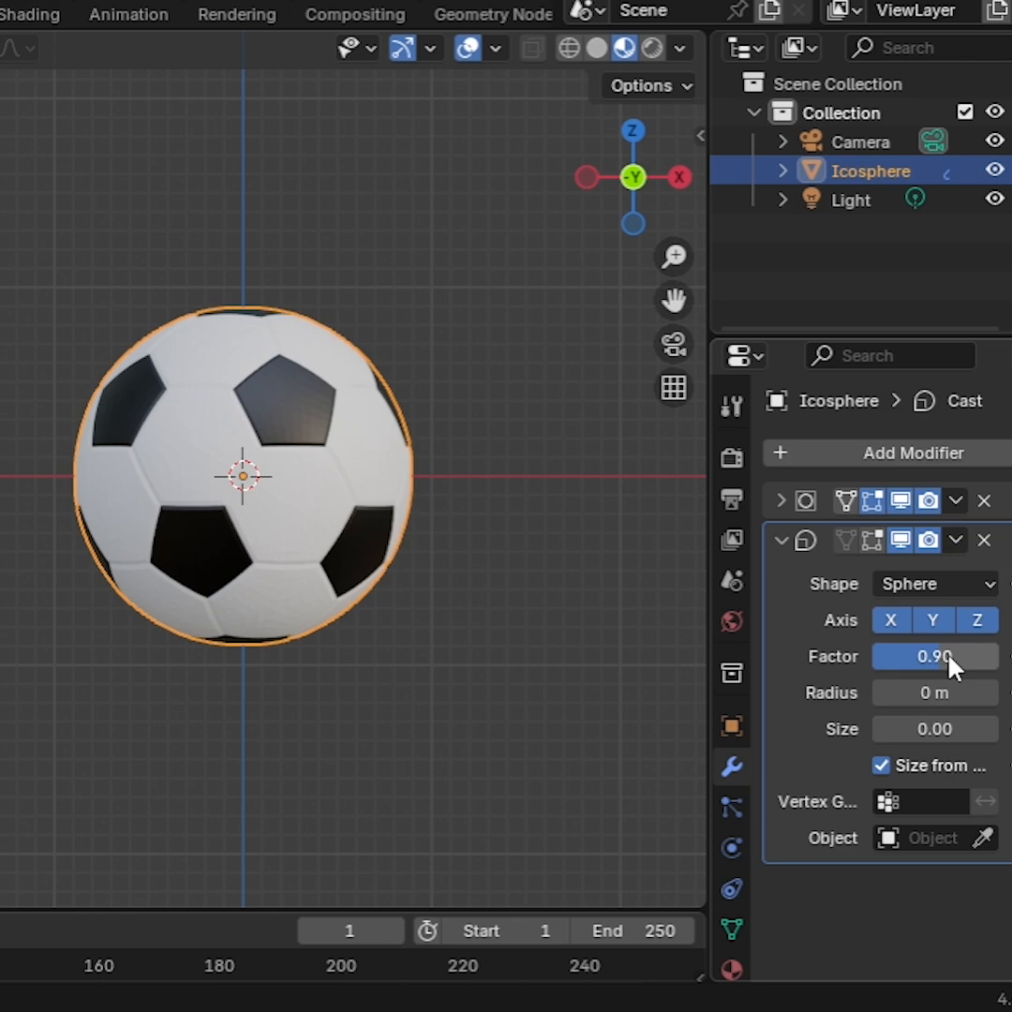